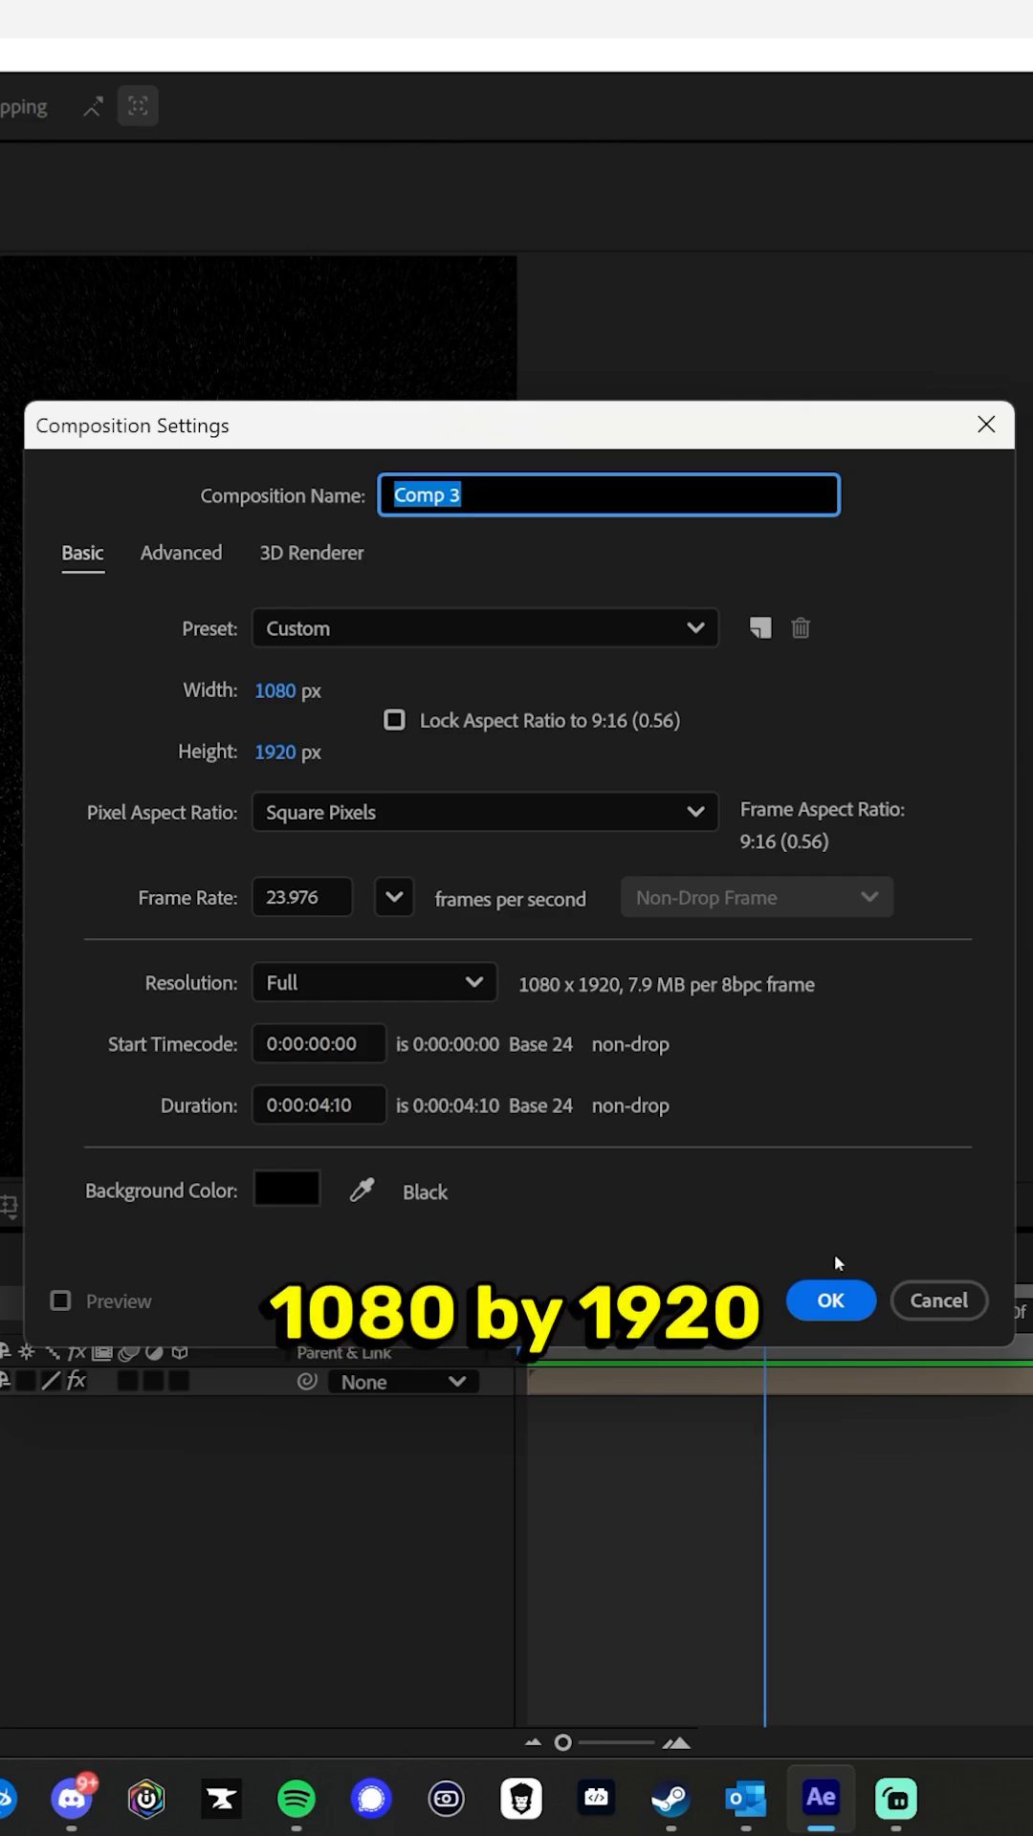
Confirm Comp 3 at 1080x1920 with a 0:00:04:10 duration.
click(830, 1300)
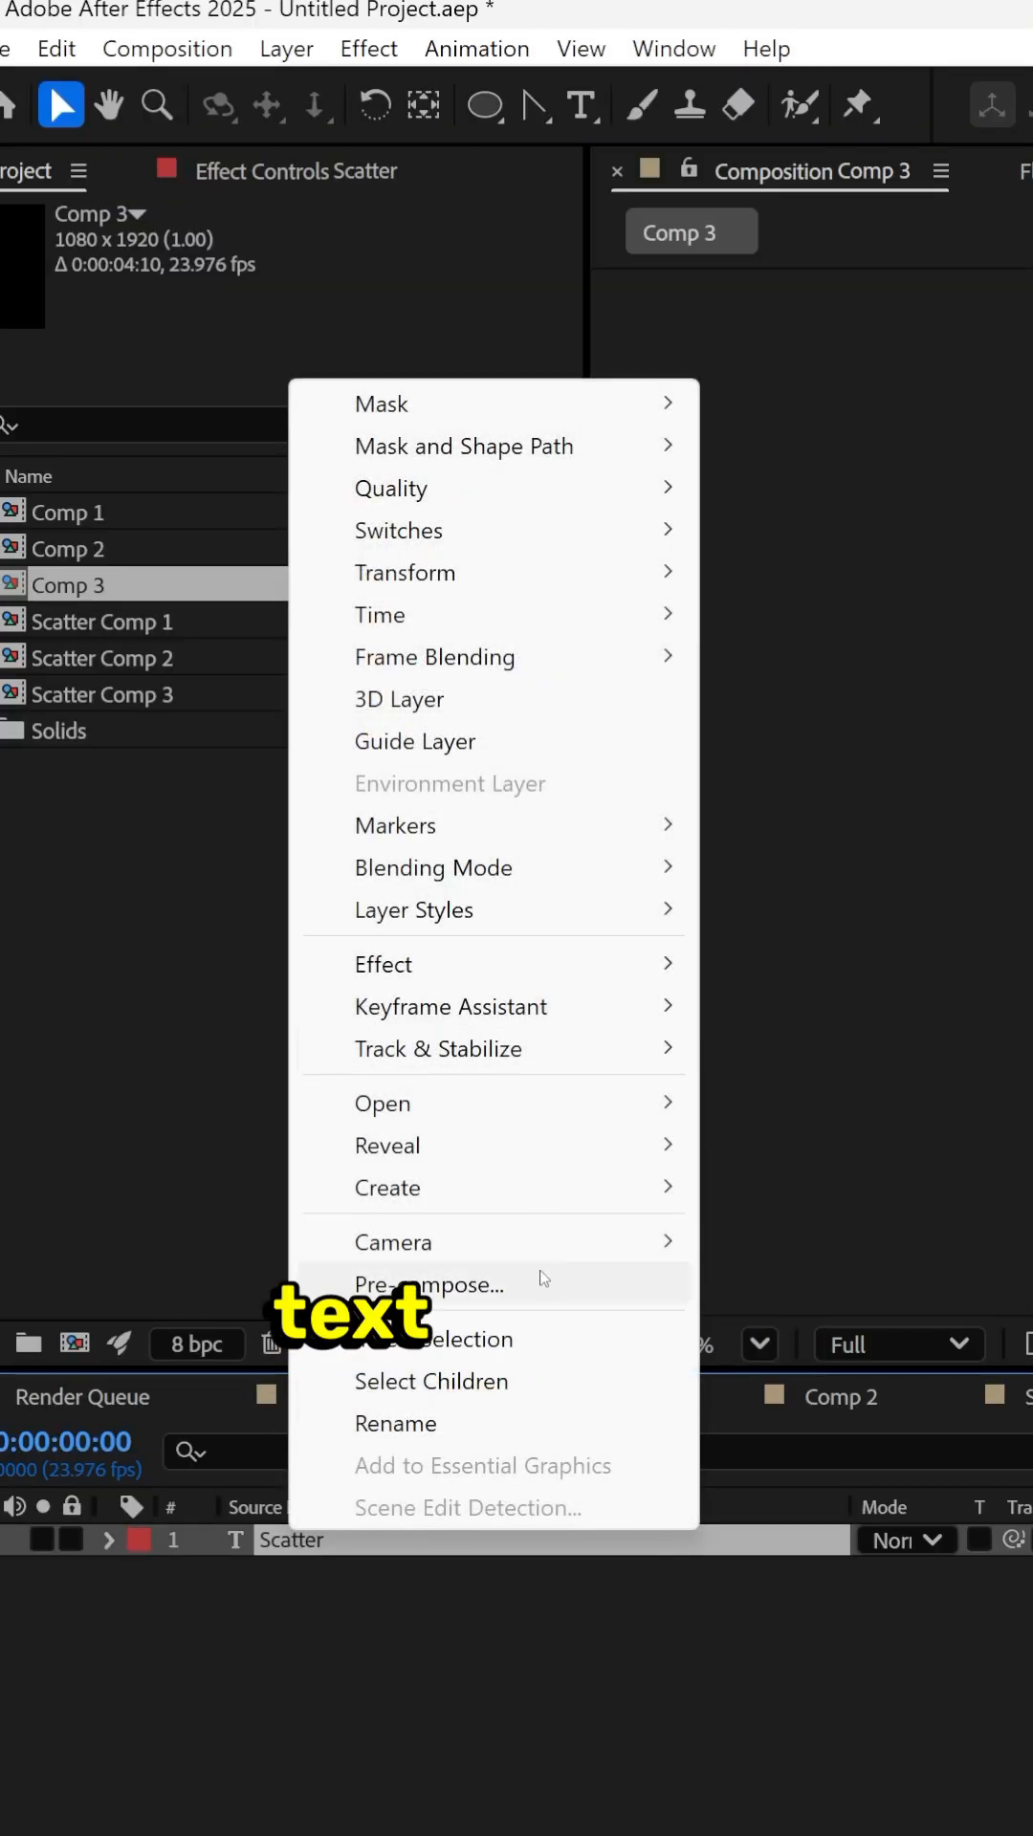
Pre-compose the Scatter text layer into Scatter Comp 4, moving all attributes.
click(434, 1284)
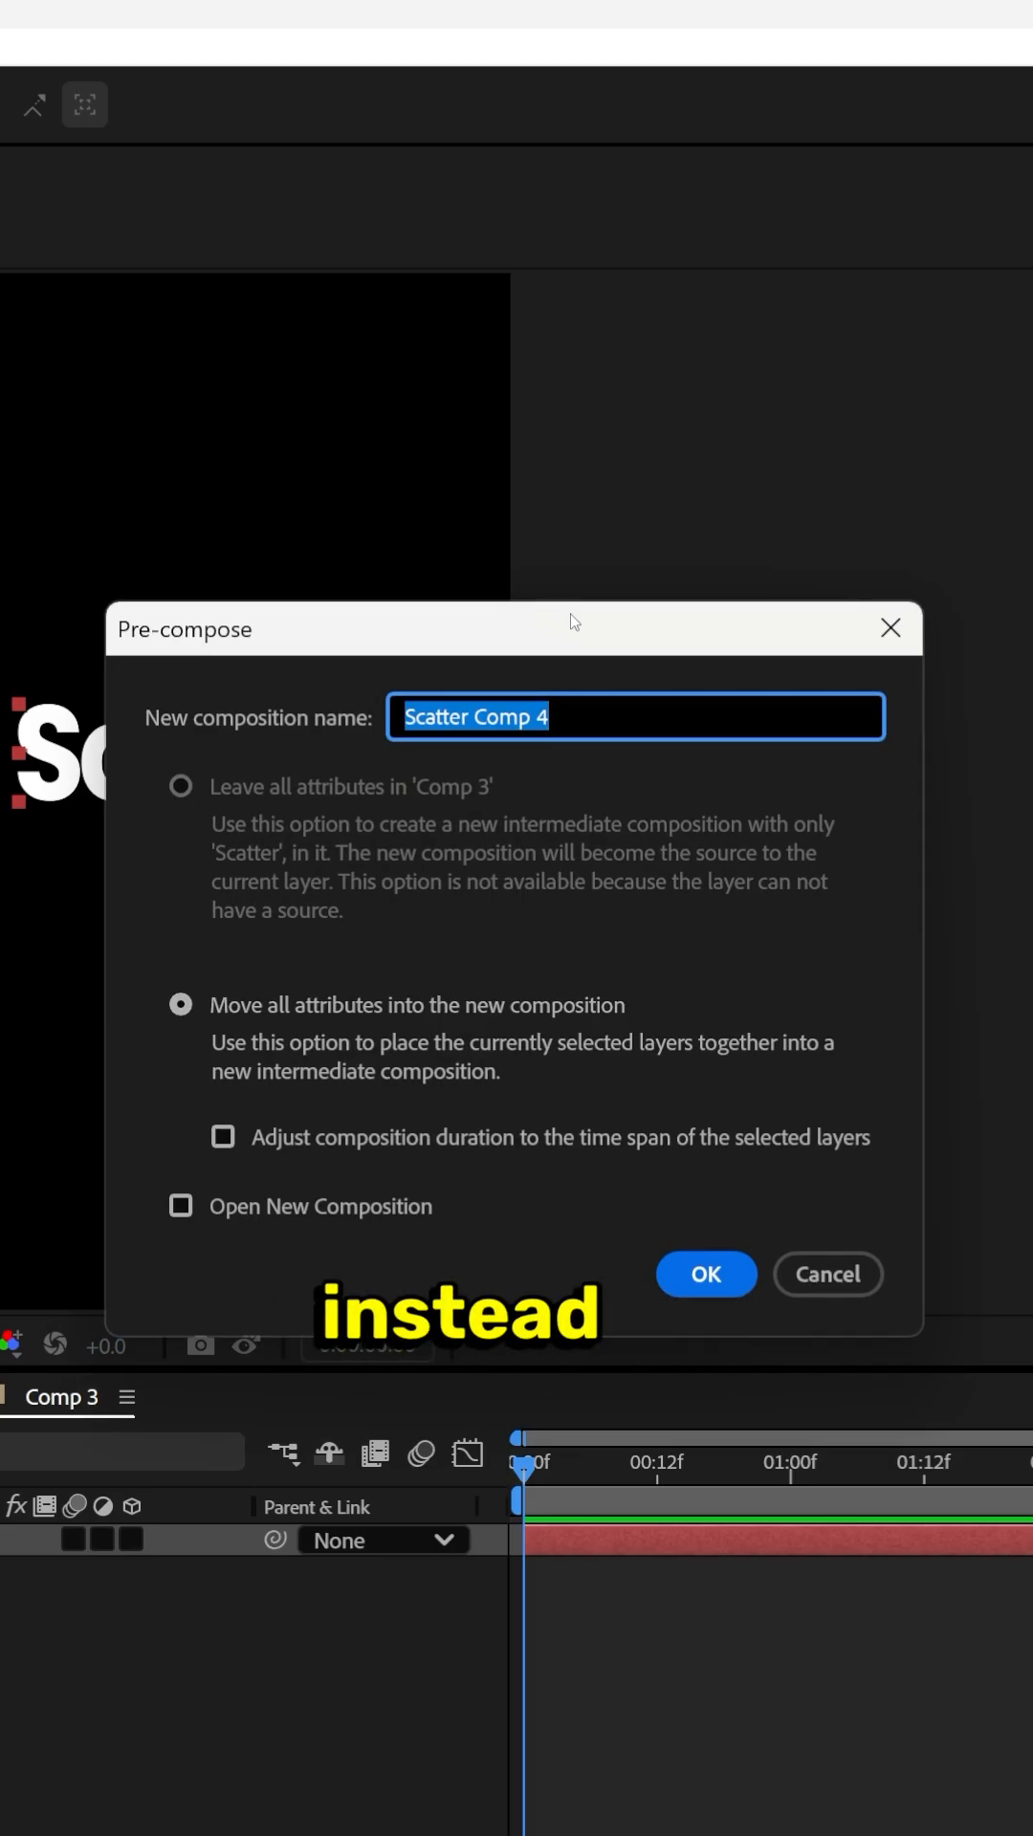
click(705, 1274)
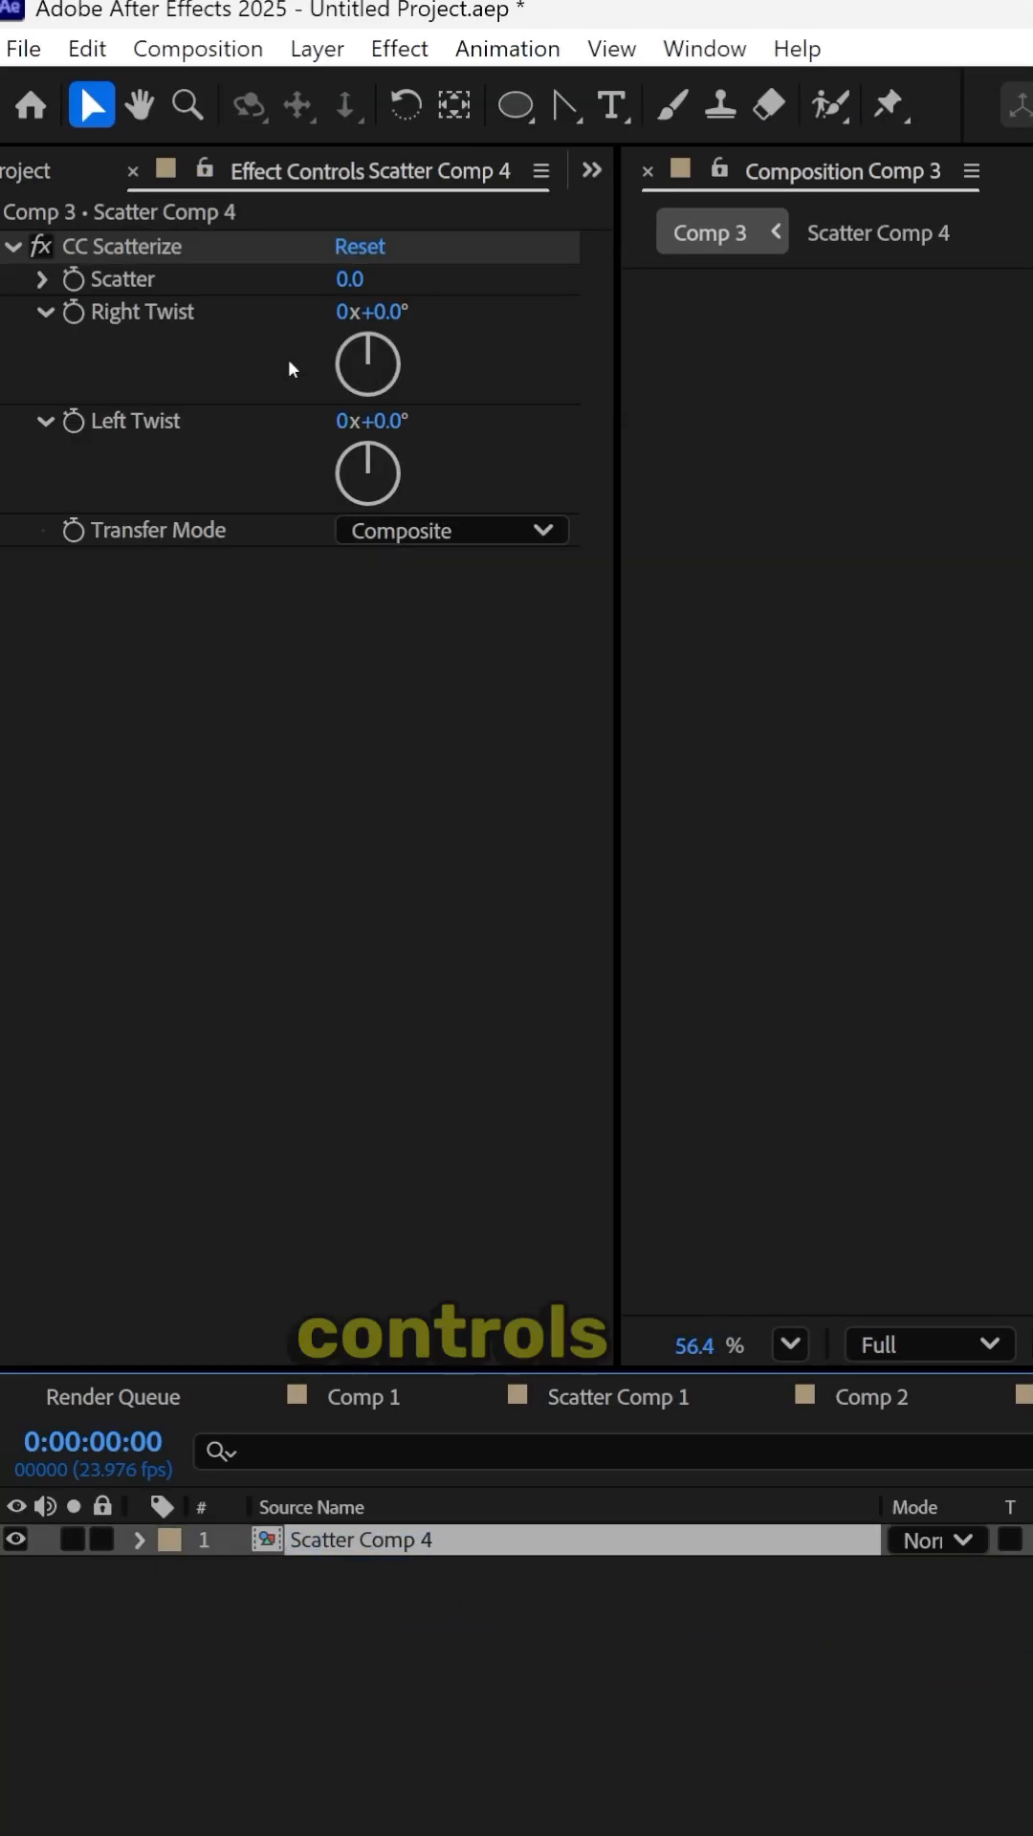
Keyframe CC Scatterize at 0s and 4s, apply Easy Ease, and view the curves.
click(75, 278)
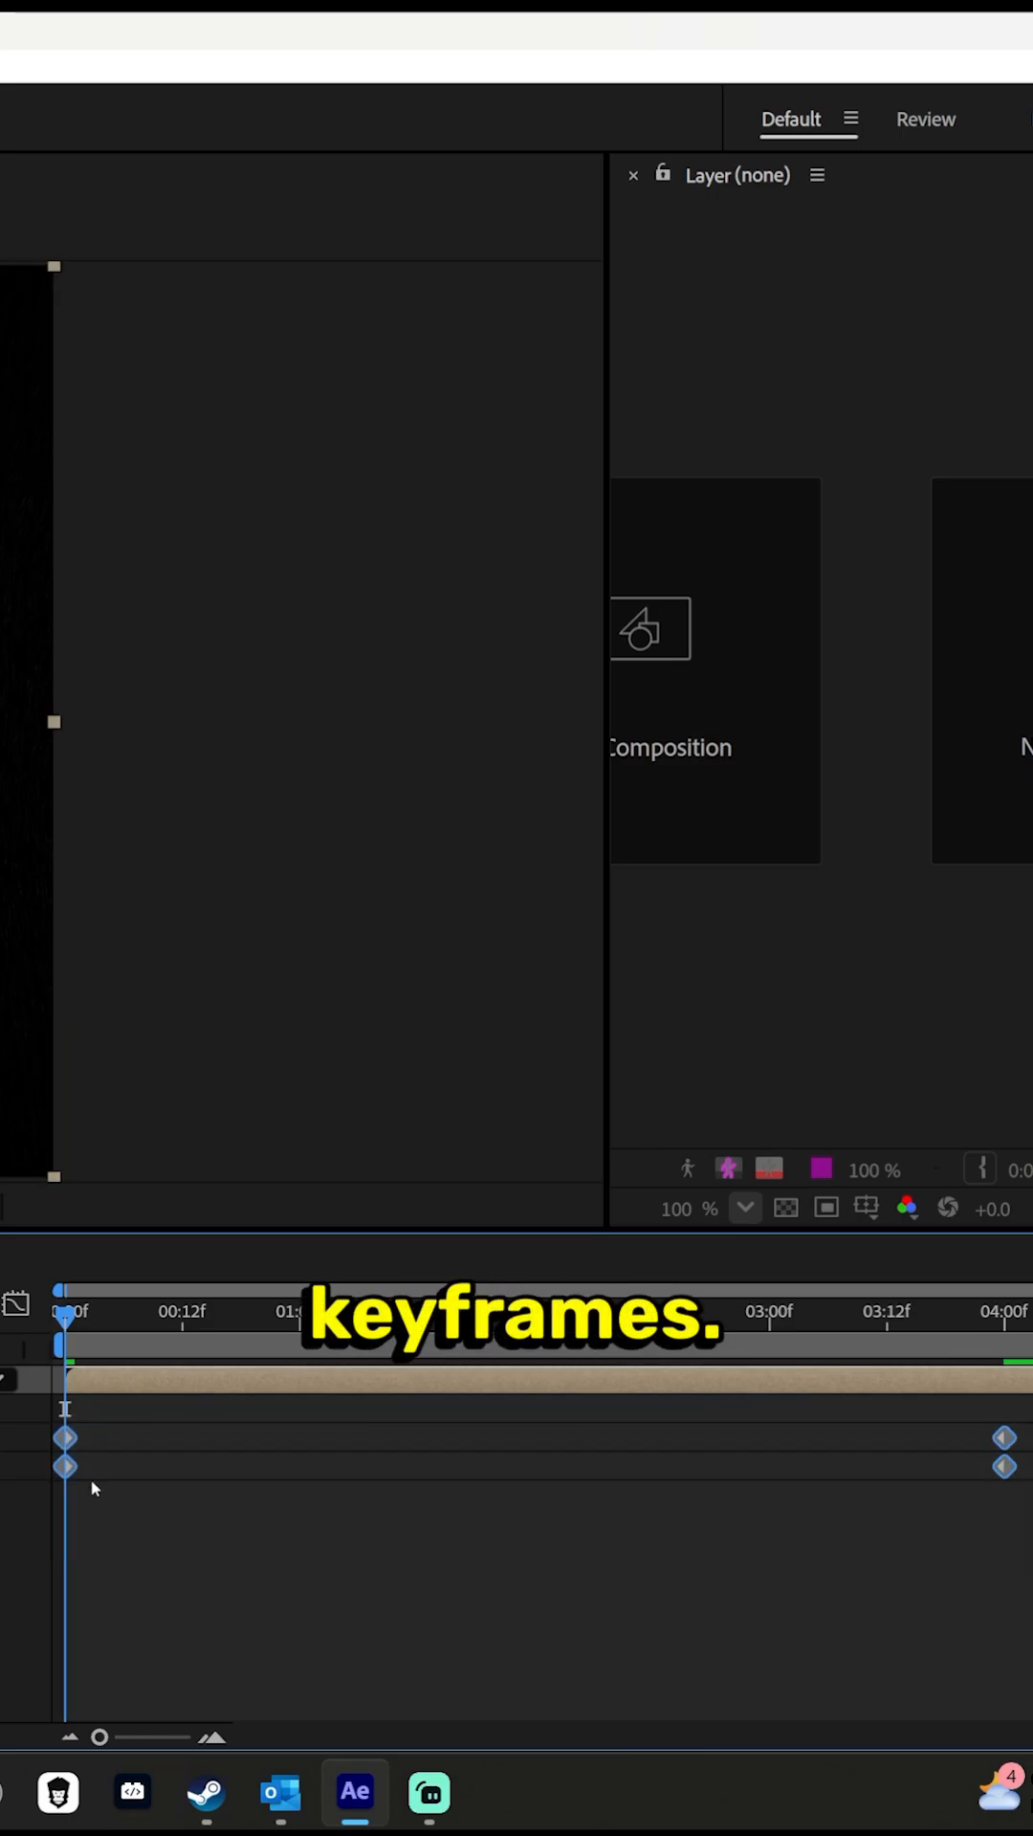
right_click(64, 1465)
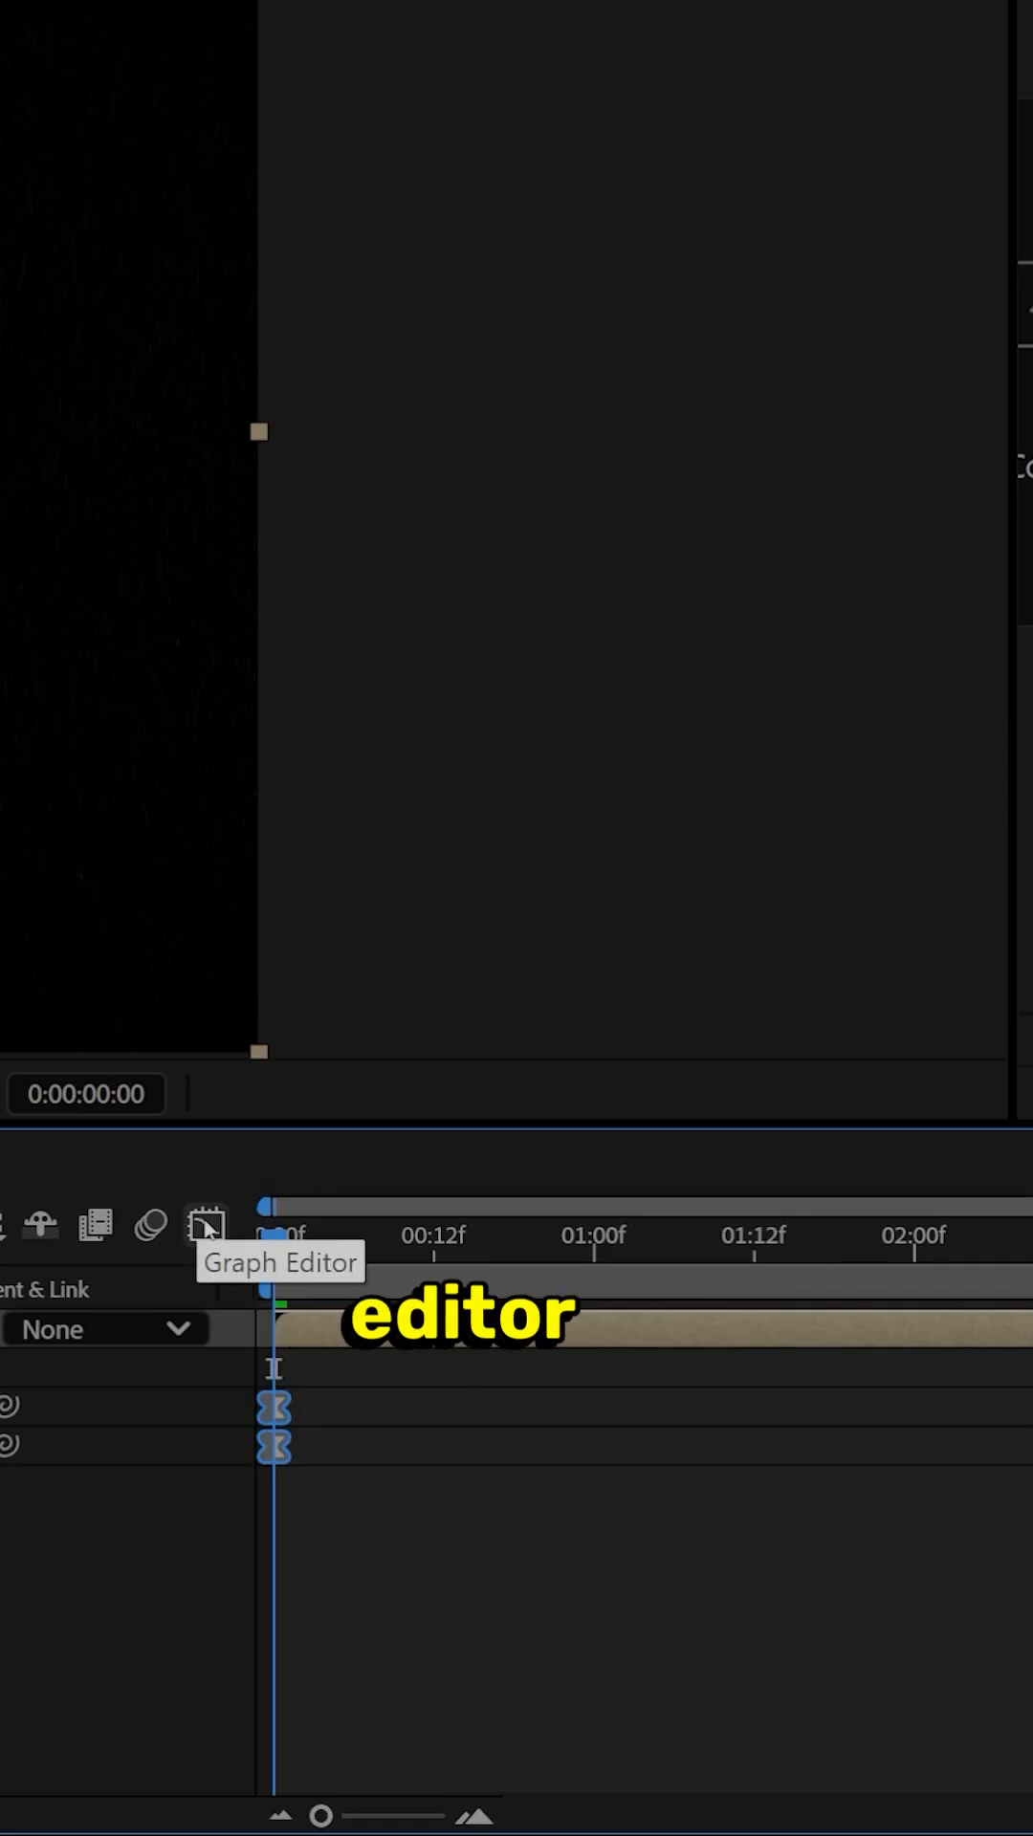
click(207, 1226)
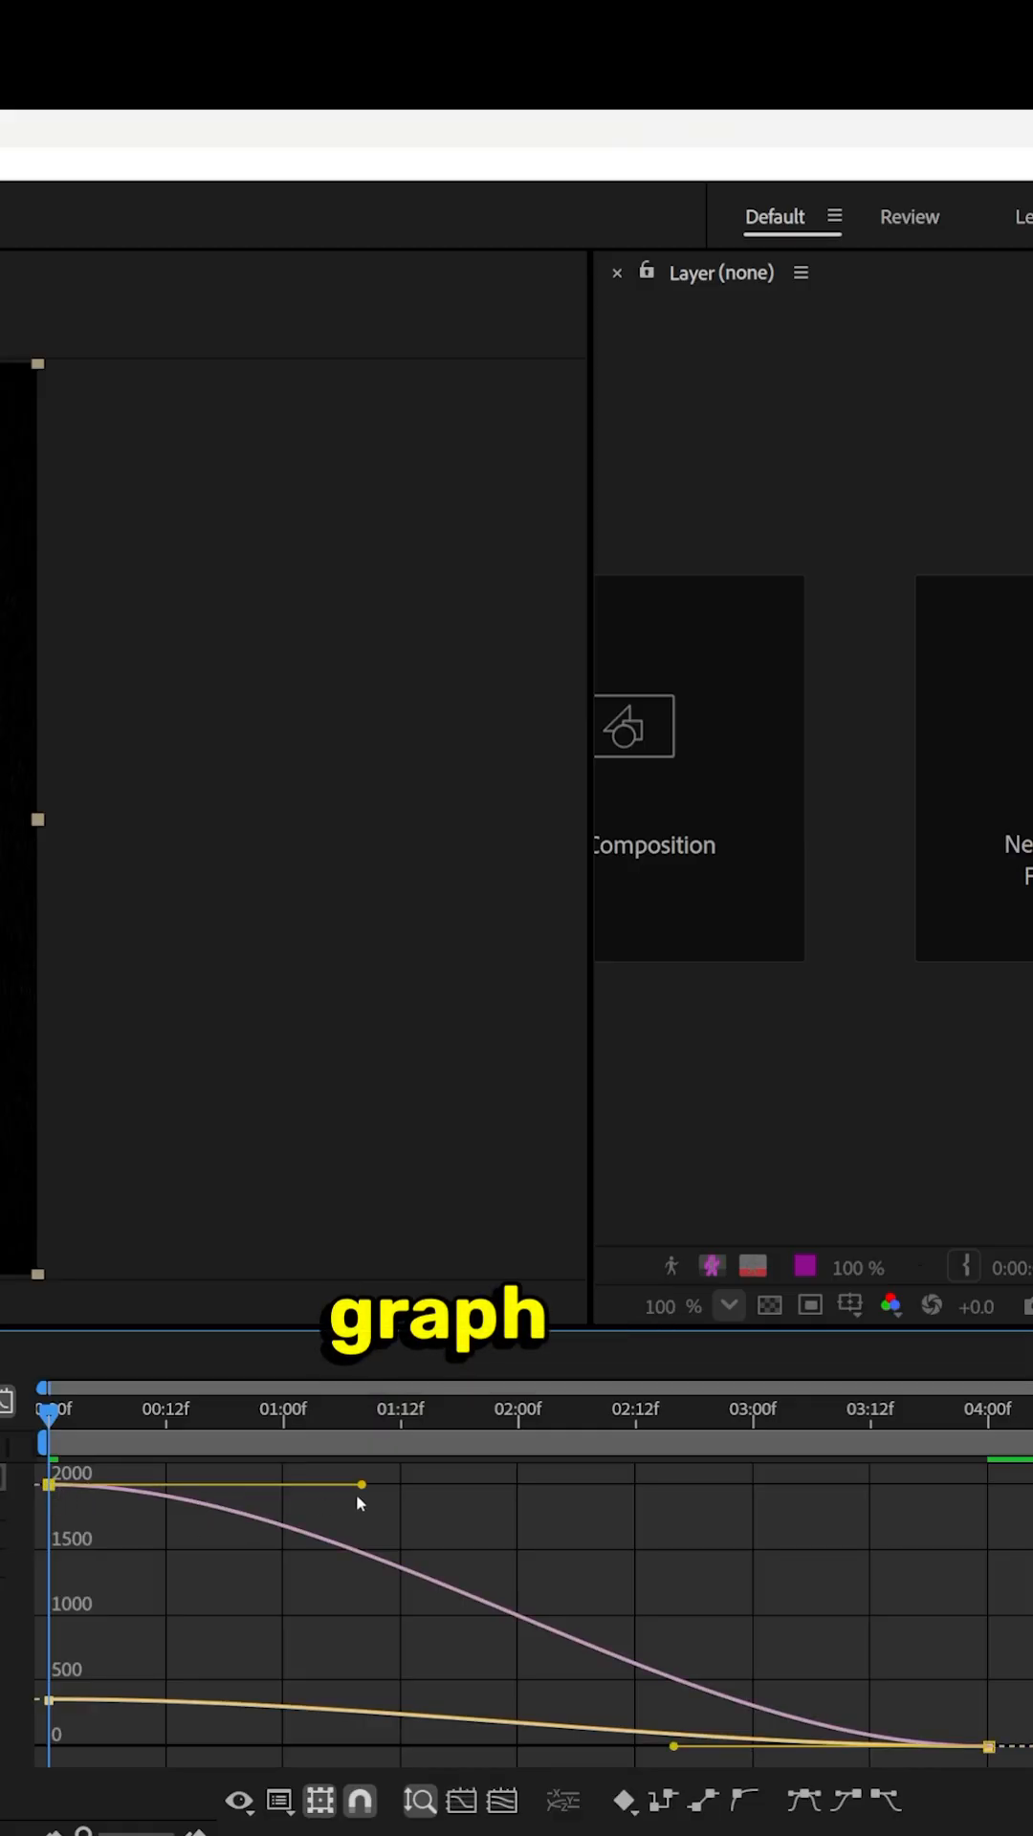